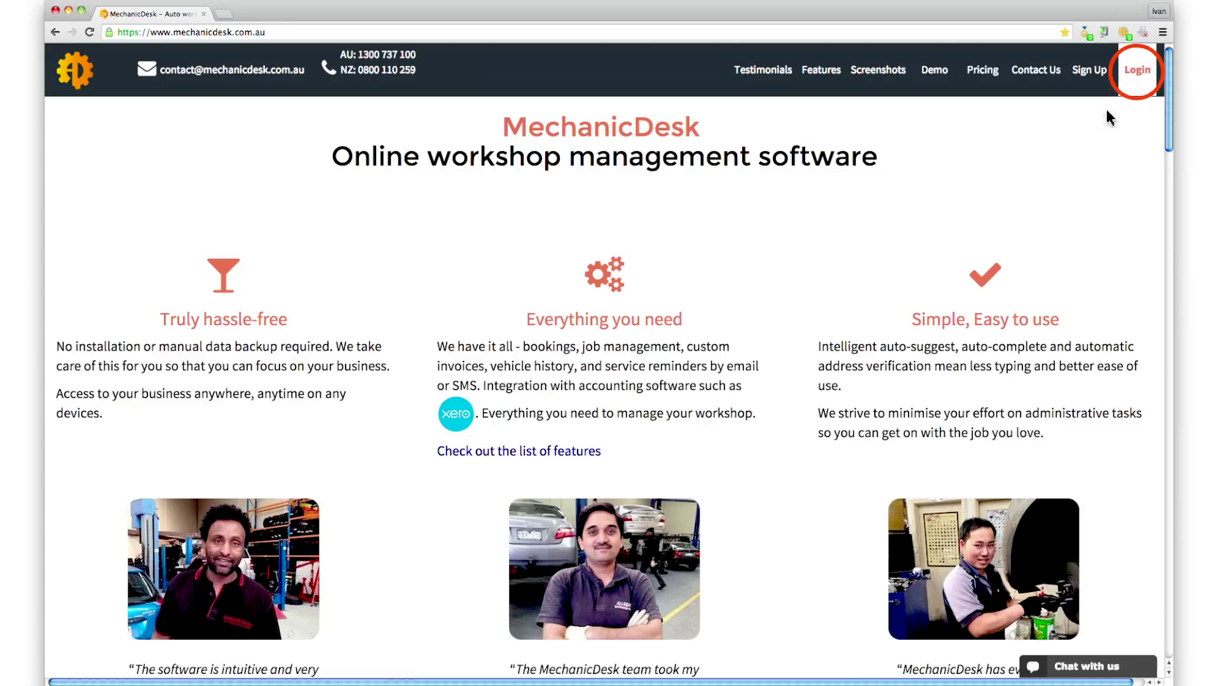
- Log in to the workshop account and go to Settings showing personal details
left_click(1137, 70)
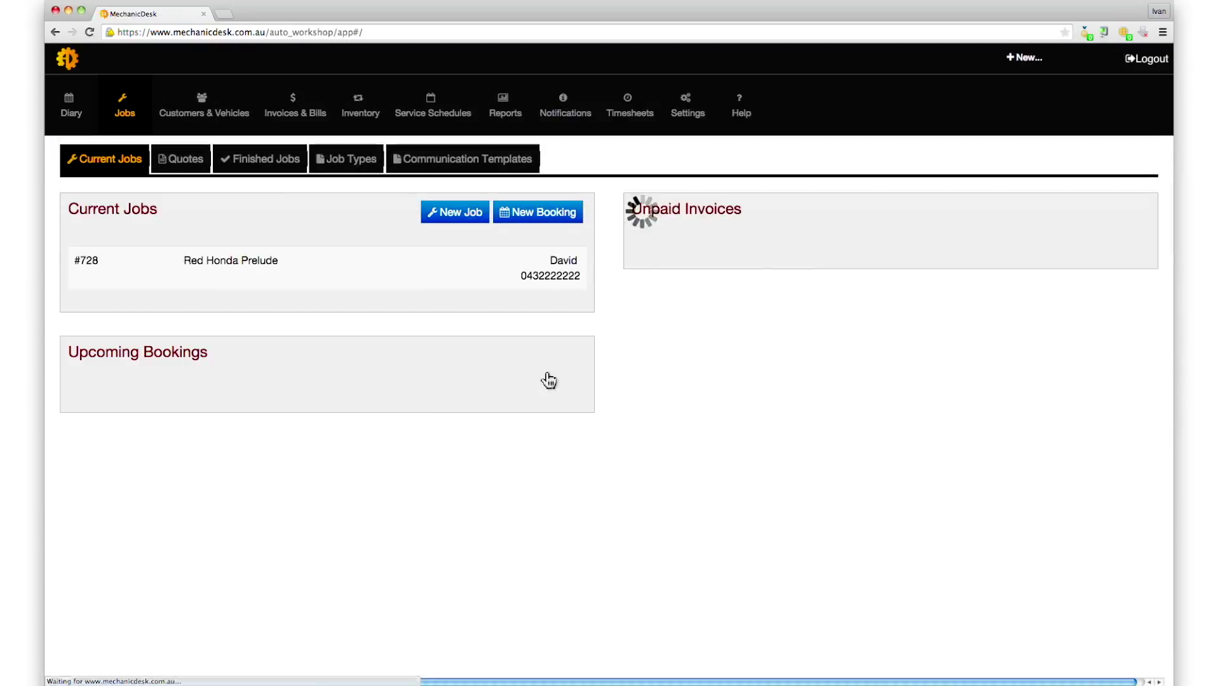
left_click(686, 105)
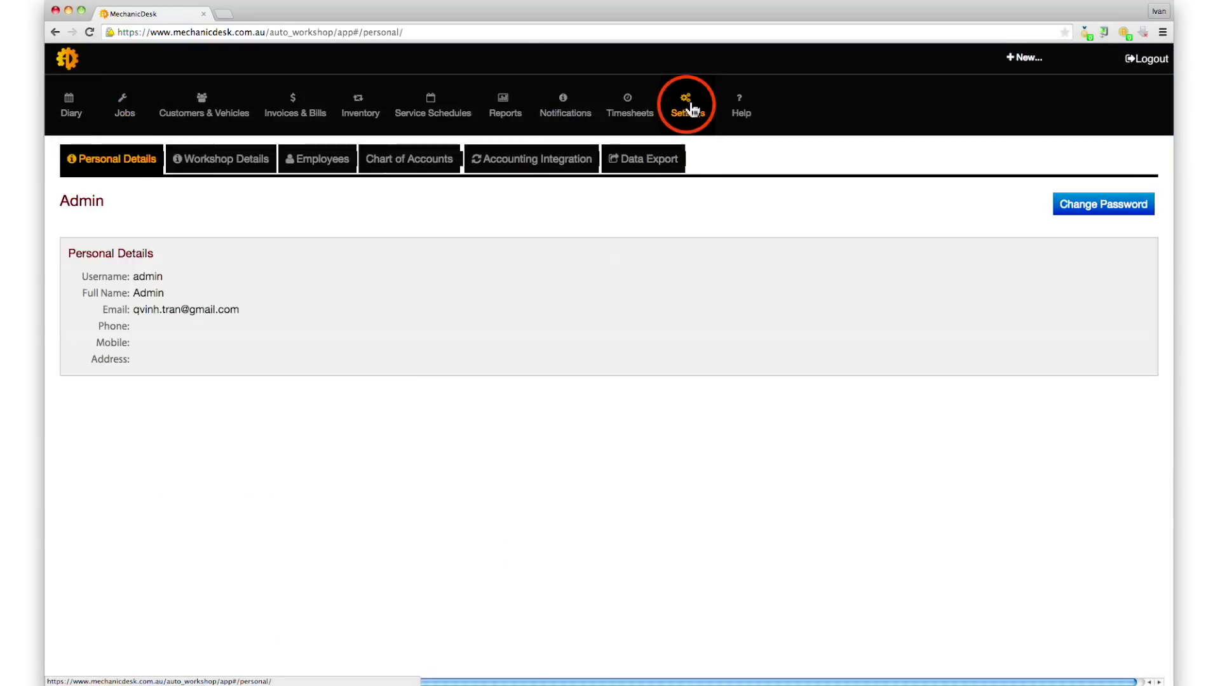
mouse_move(644, 159)
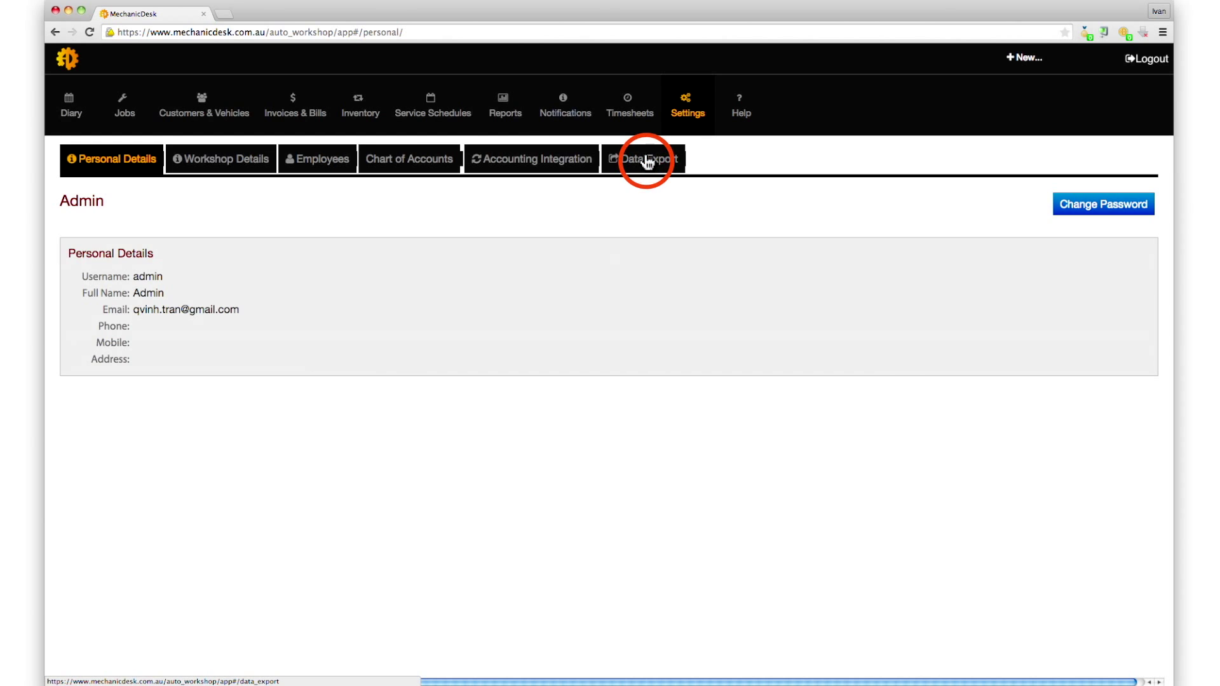
- Go to Data Export and tick All so every resource is selected
left_click(643, 159)
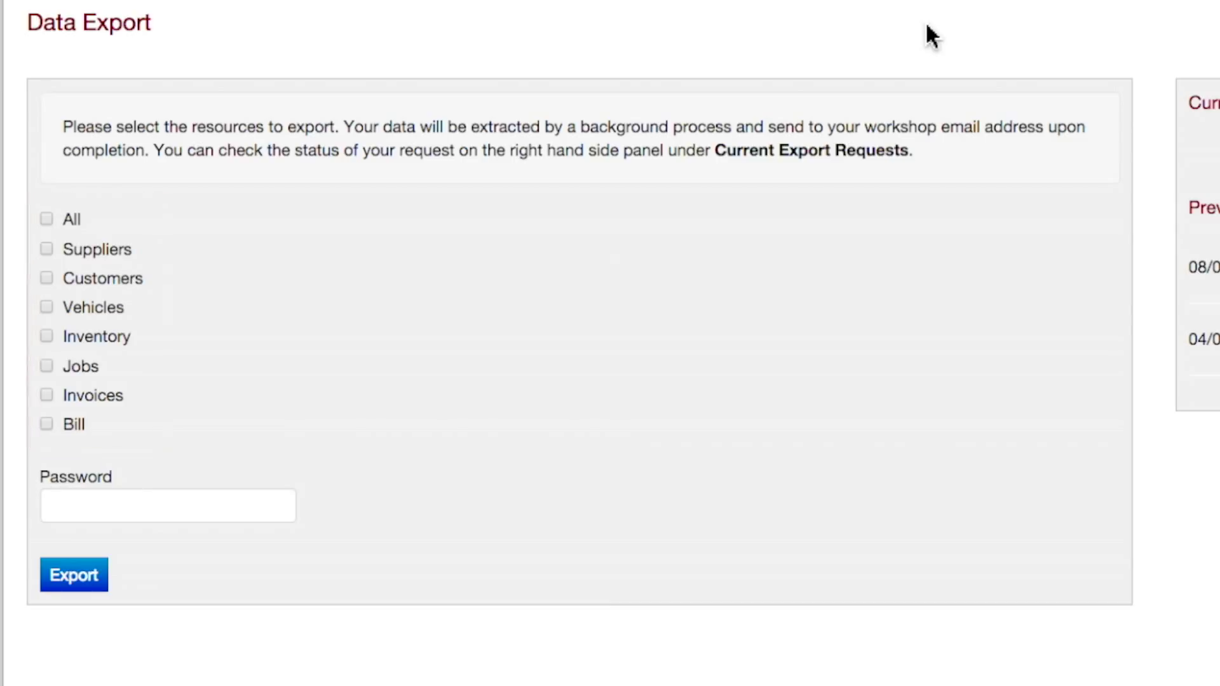
mouse_move(566, 121)
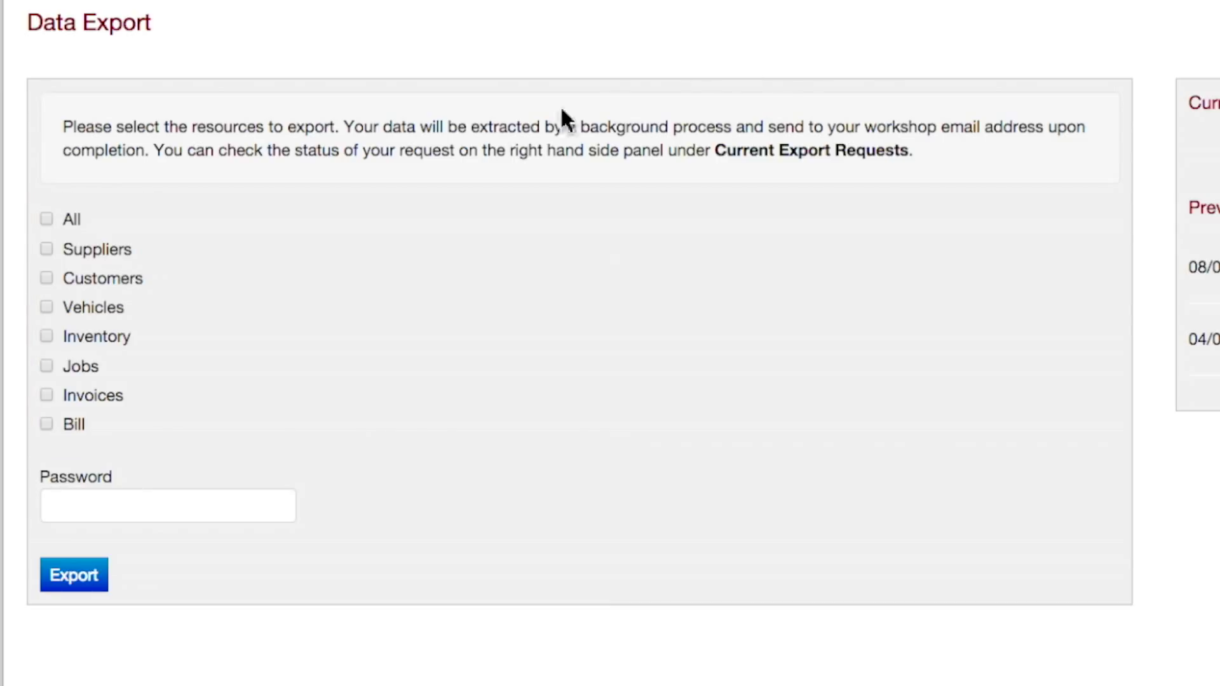
left_click(46, 218)
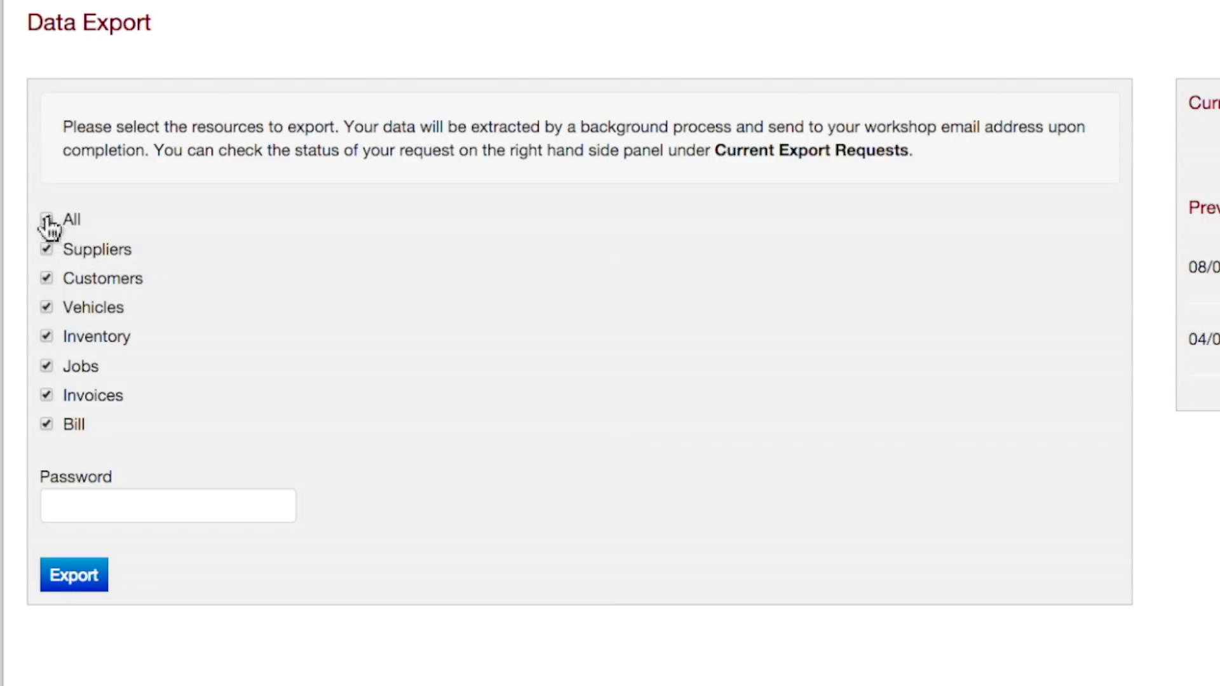
- Untick All, select Customers only and submit the export request
left_click(46, 219)
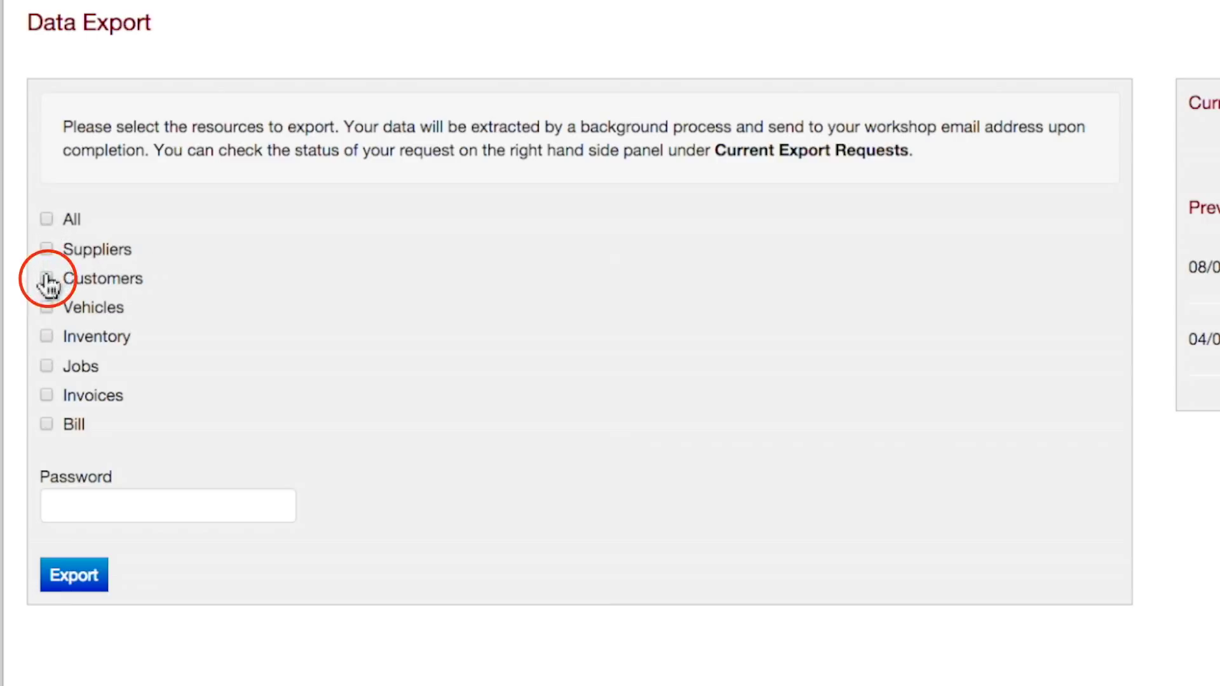
left_click(46, 277)
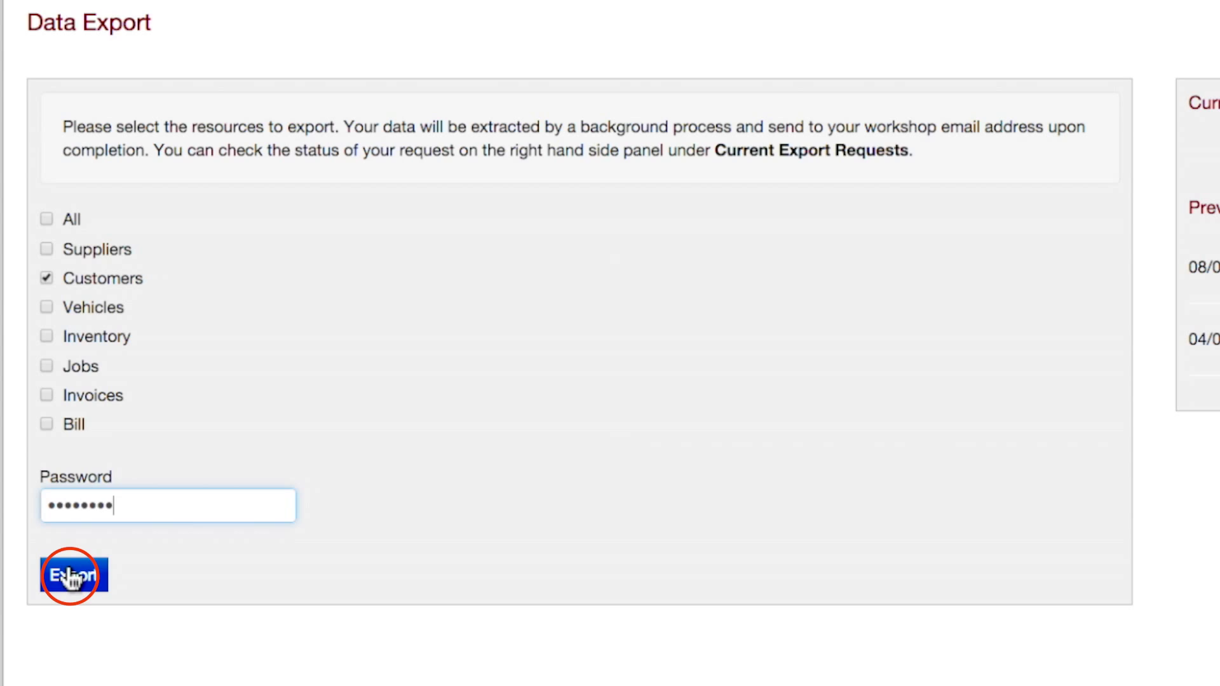
left_click(73, 576)
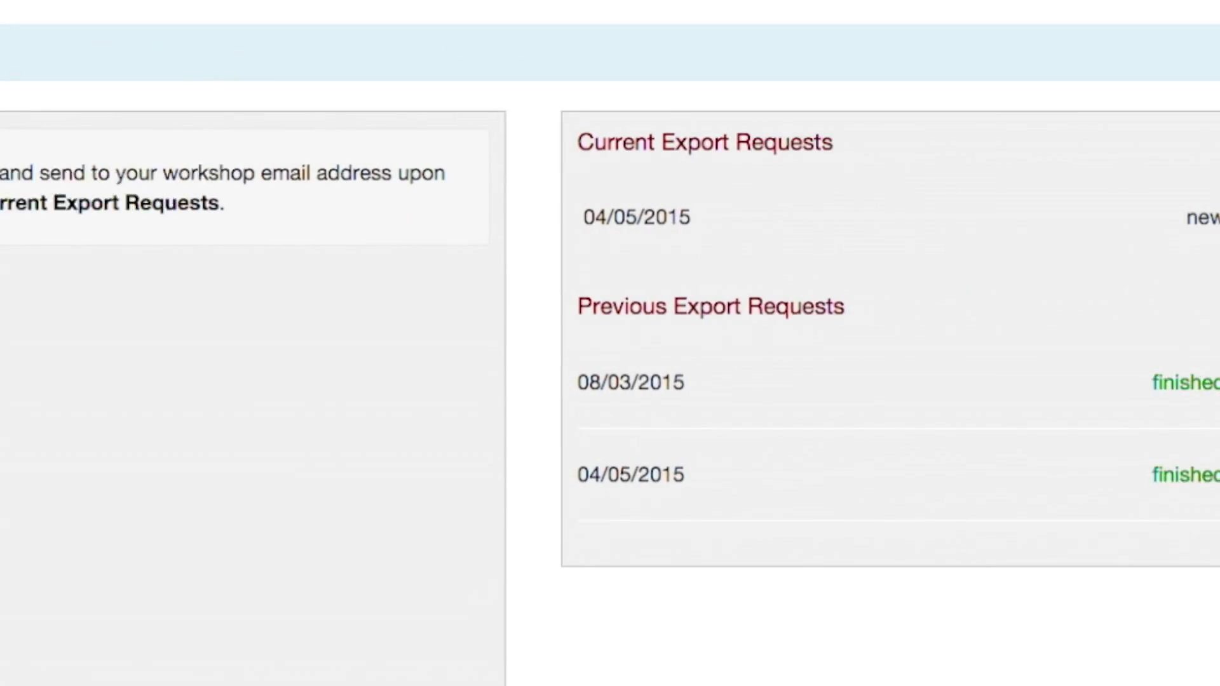